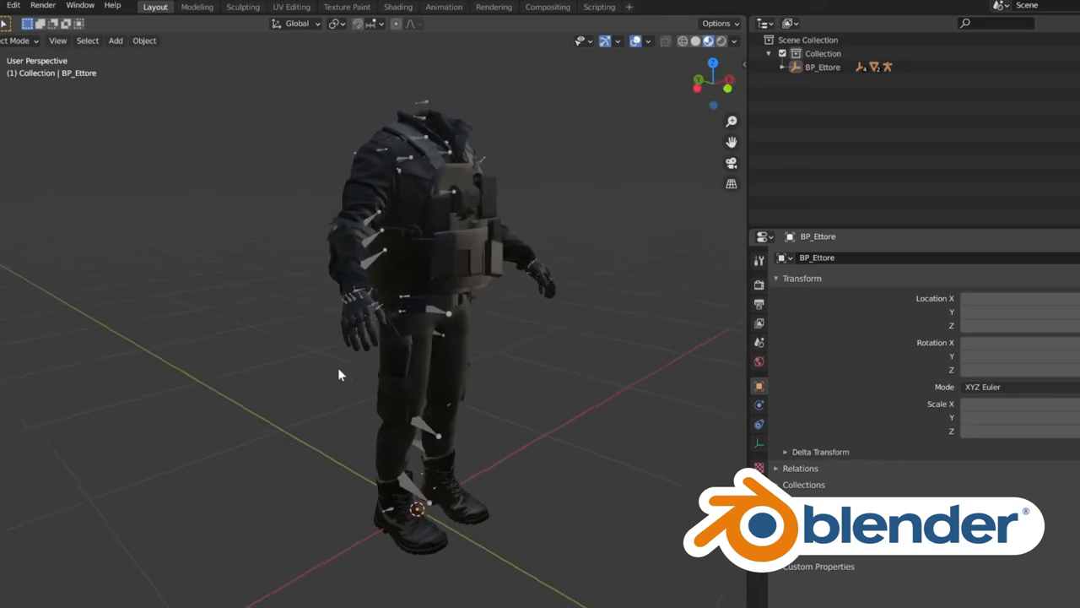
# Bring up the Chris_Fight_01_Anim fight animation in the Animation Editor for preview
pyautogui.moveTo(341, 375); pyautogui.dragTo(472, 386)
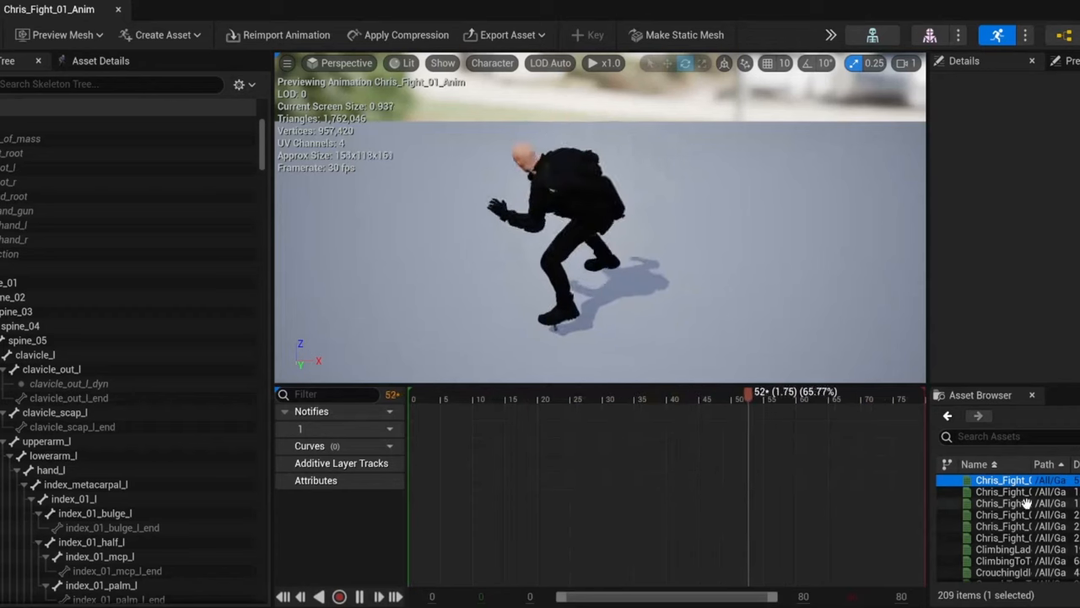
pyautogui.click(1004, 492)
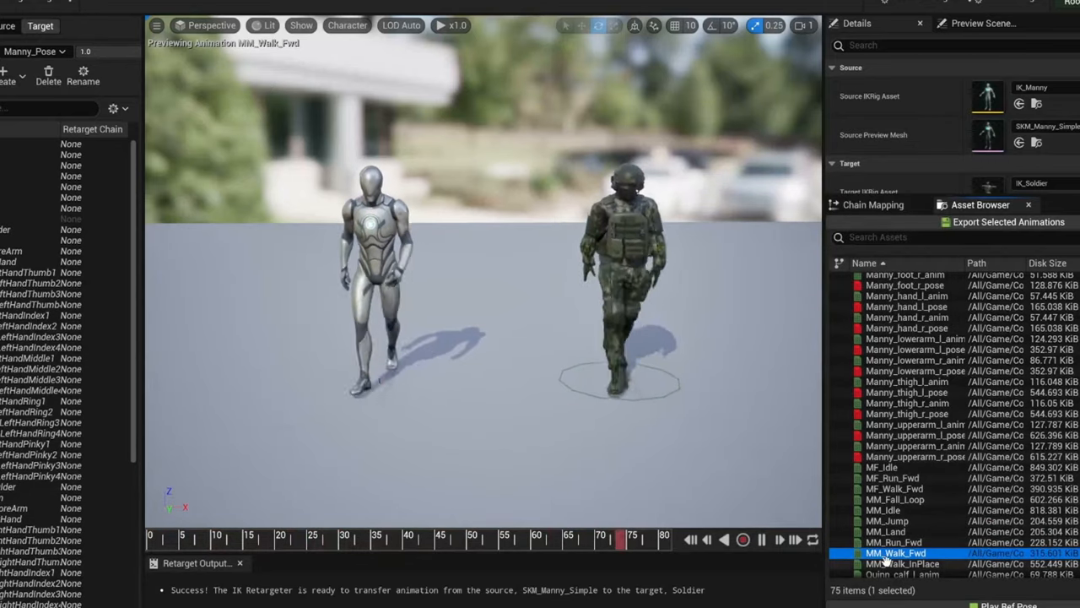
# Select MM_Walk_Fwd in the IK Retargeter with SKM_Manny_Simple source and Soldier target
pyautogui.click(903, 563)
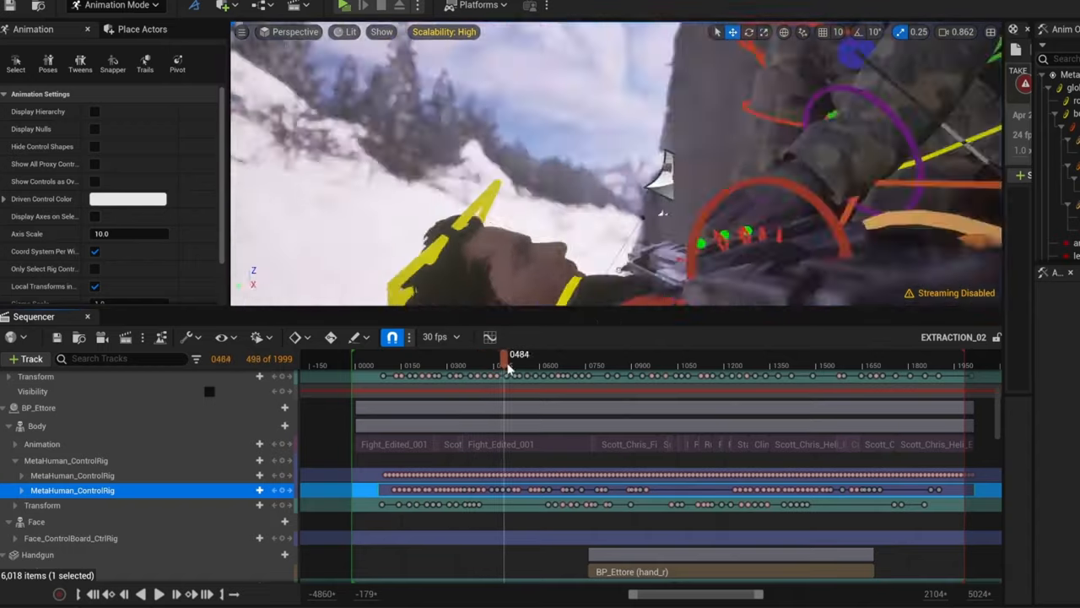
# Scrub the BP_Ettore MetaHuman_ControlRig track in the EXTRACTION_02 sequence
pyautogui.moveTo(507, 355); pyautogui.dragTo(705, 355)
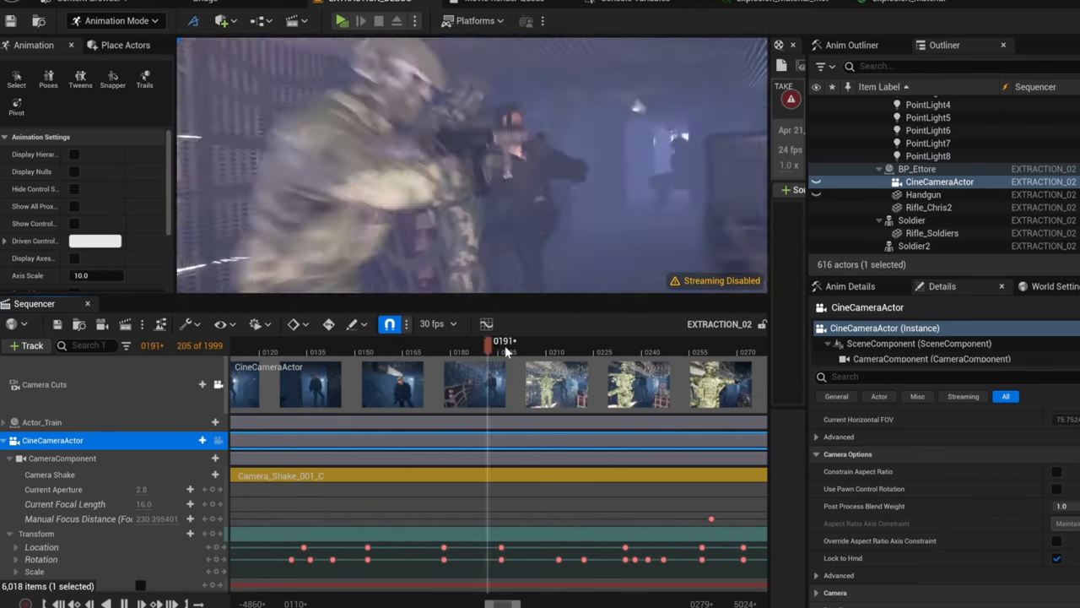
# Scrub the CineCameraActor shot between frames 191 and 252 to preview the camera shake
pyautogui.moveTo(488, 341); pyautogui.dragTo(688, 341)
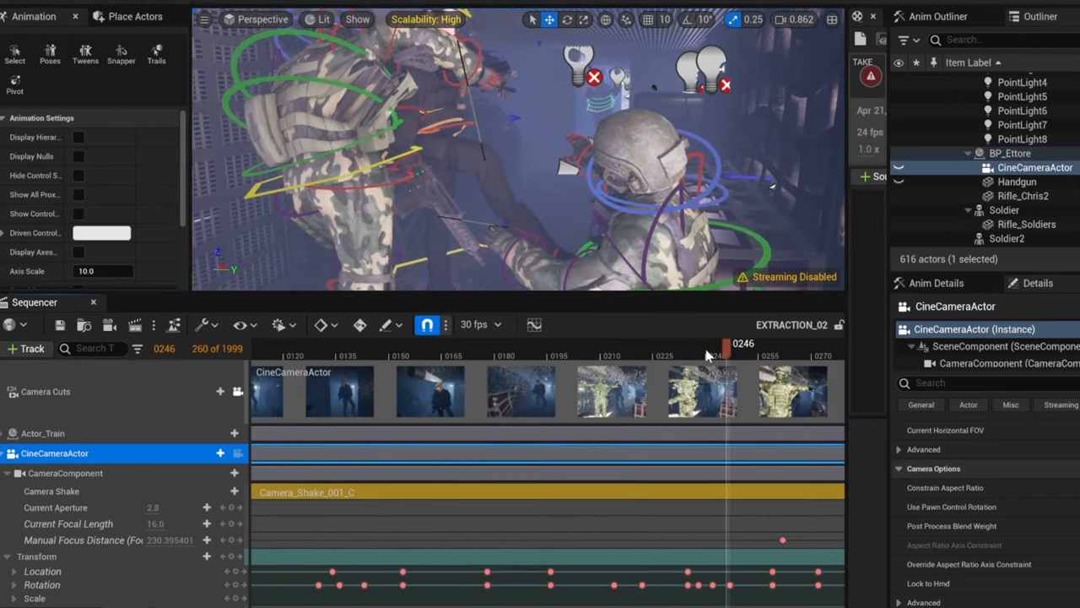
pyautogui.moveTo(728, 345); pyautogui.dragTo(724, 345)
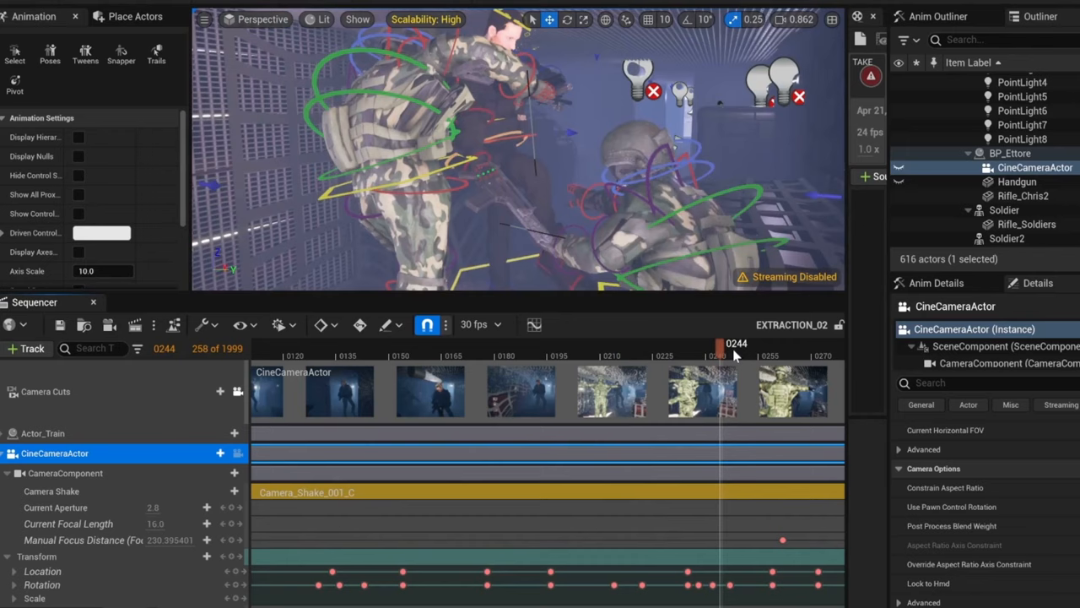
pyautogui.moveTo(719, 347); pyautogui.dragTo(750, 348)
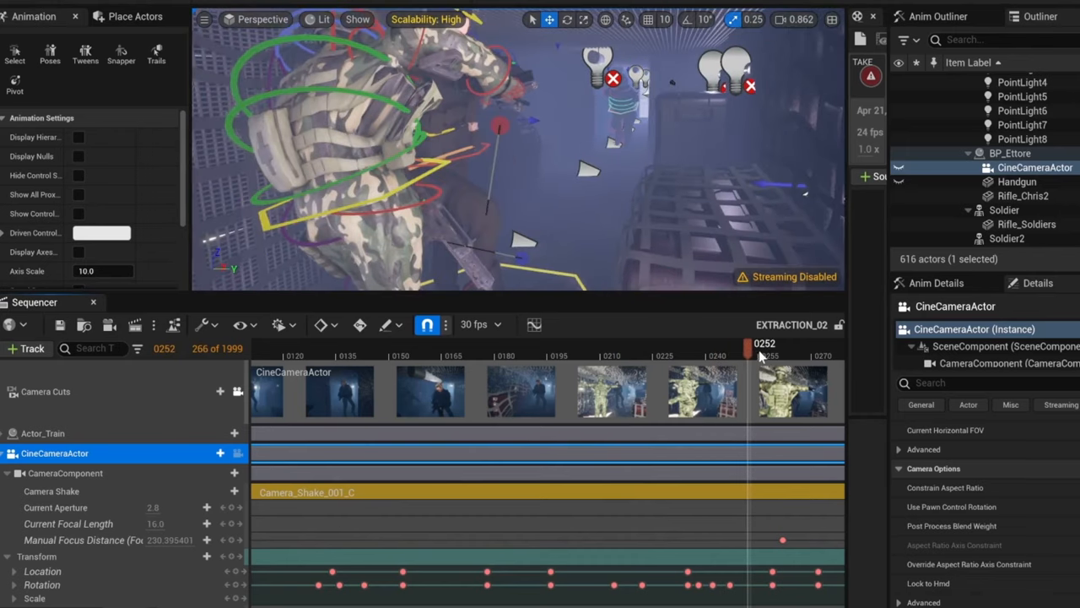
pyautogui.moveTo(750, 346); pyautogui.dragTo(774, 346)
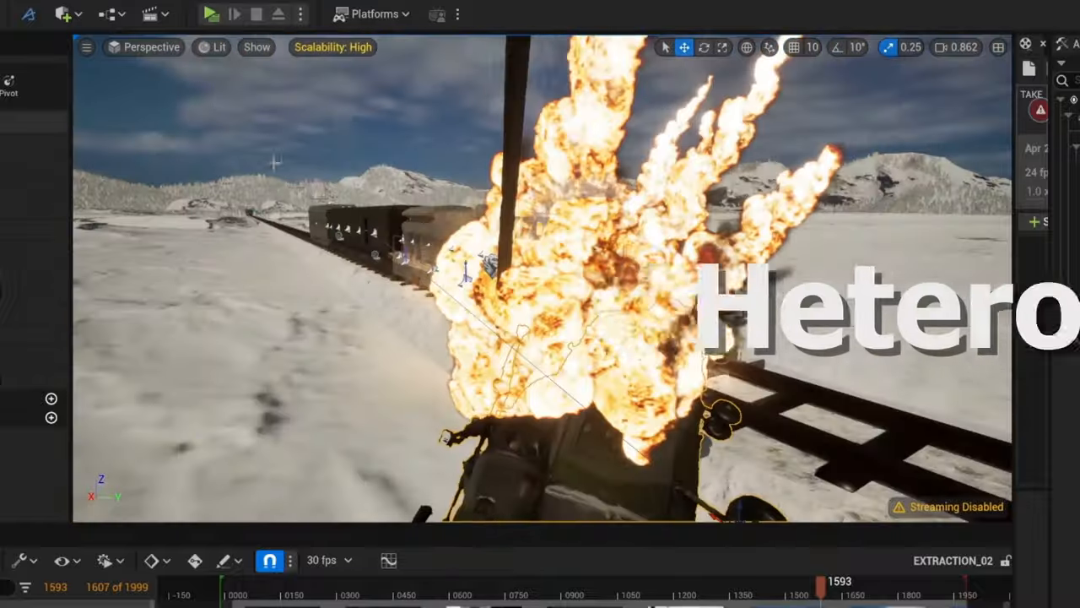
# Scrub to around frame 1593 to view the explosion VFX beside the train
pyautogui.click(703, 7)
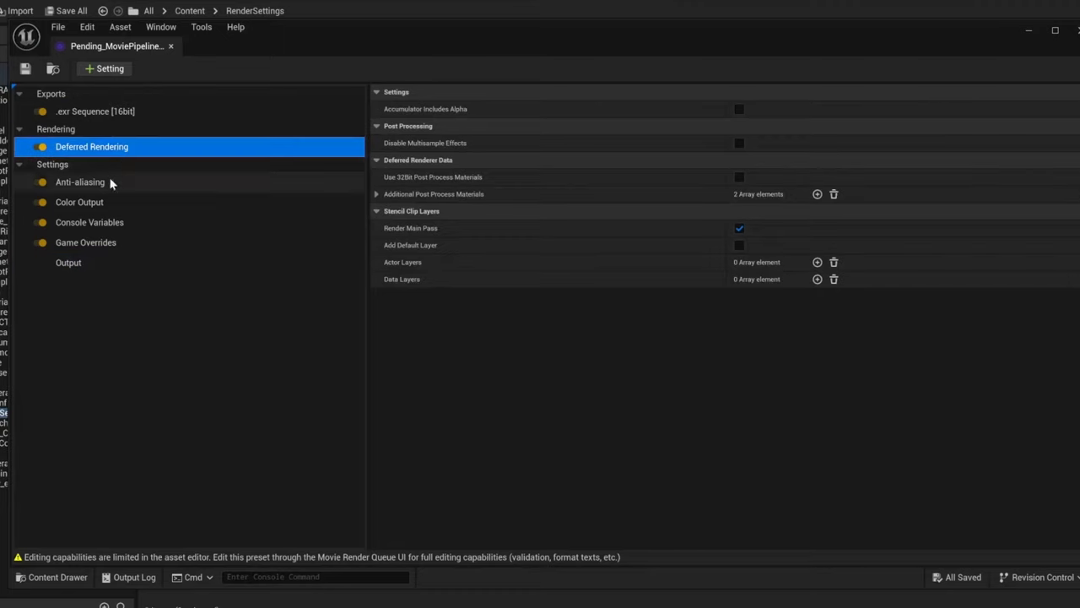
# Review the render preset's Console Variables and Output settings: Extraction_02 folder, 1920×1080, numbered EXTRACTION frames
pyautogui.click(90, 223)
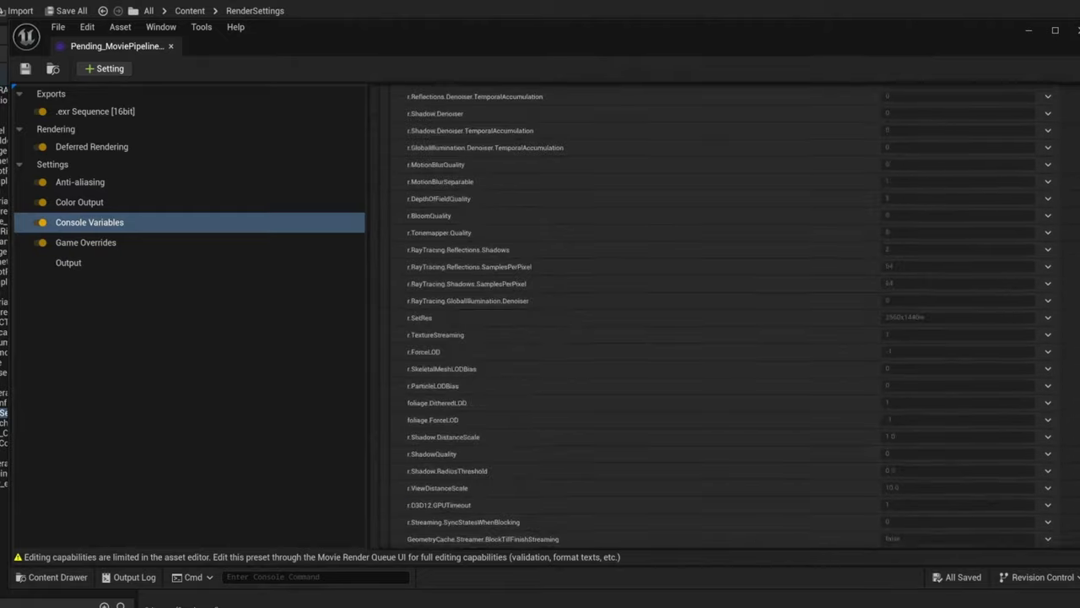
pyautogui.click(68, 264)
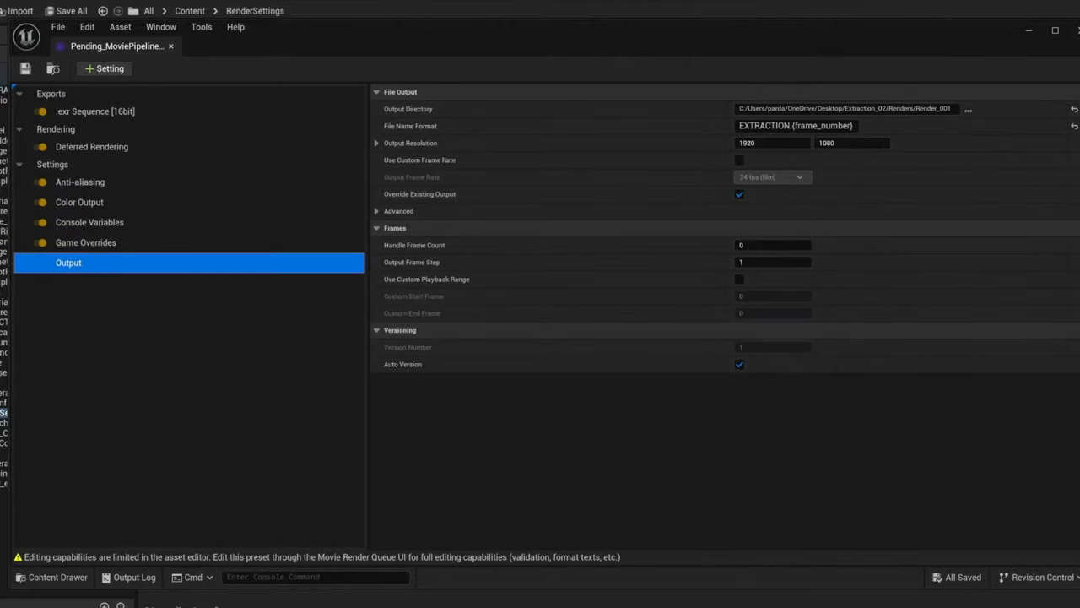